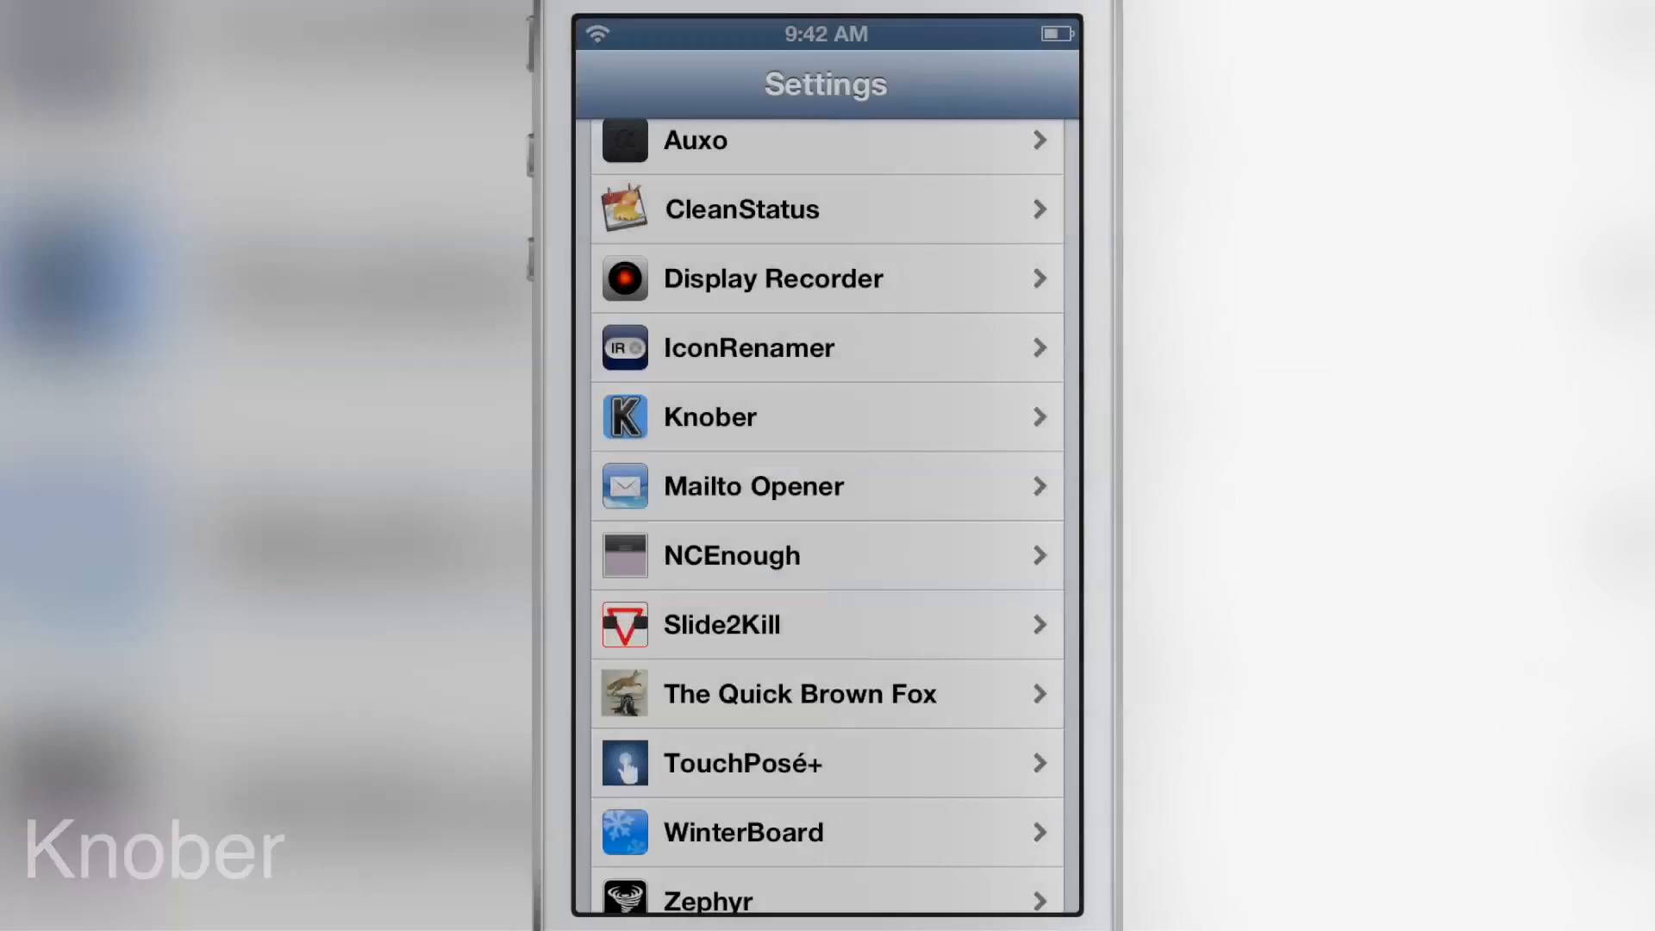
Choose Flashlight as Knober's action from its list of actions
click(826, 416)
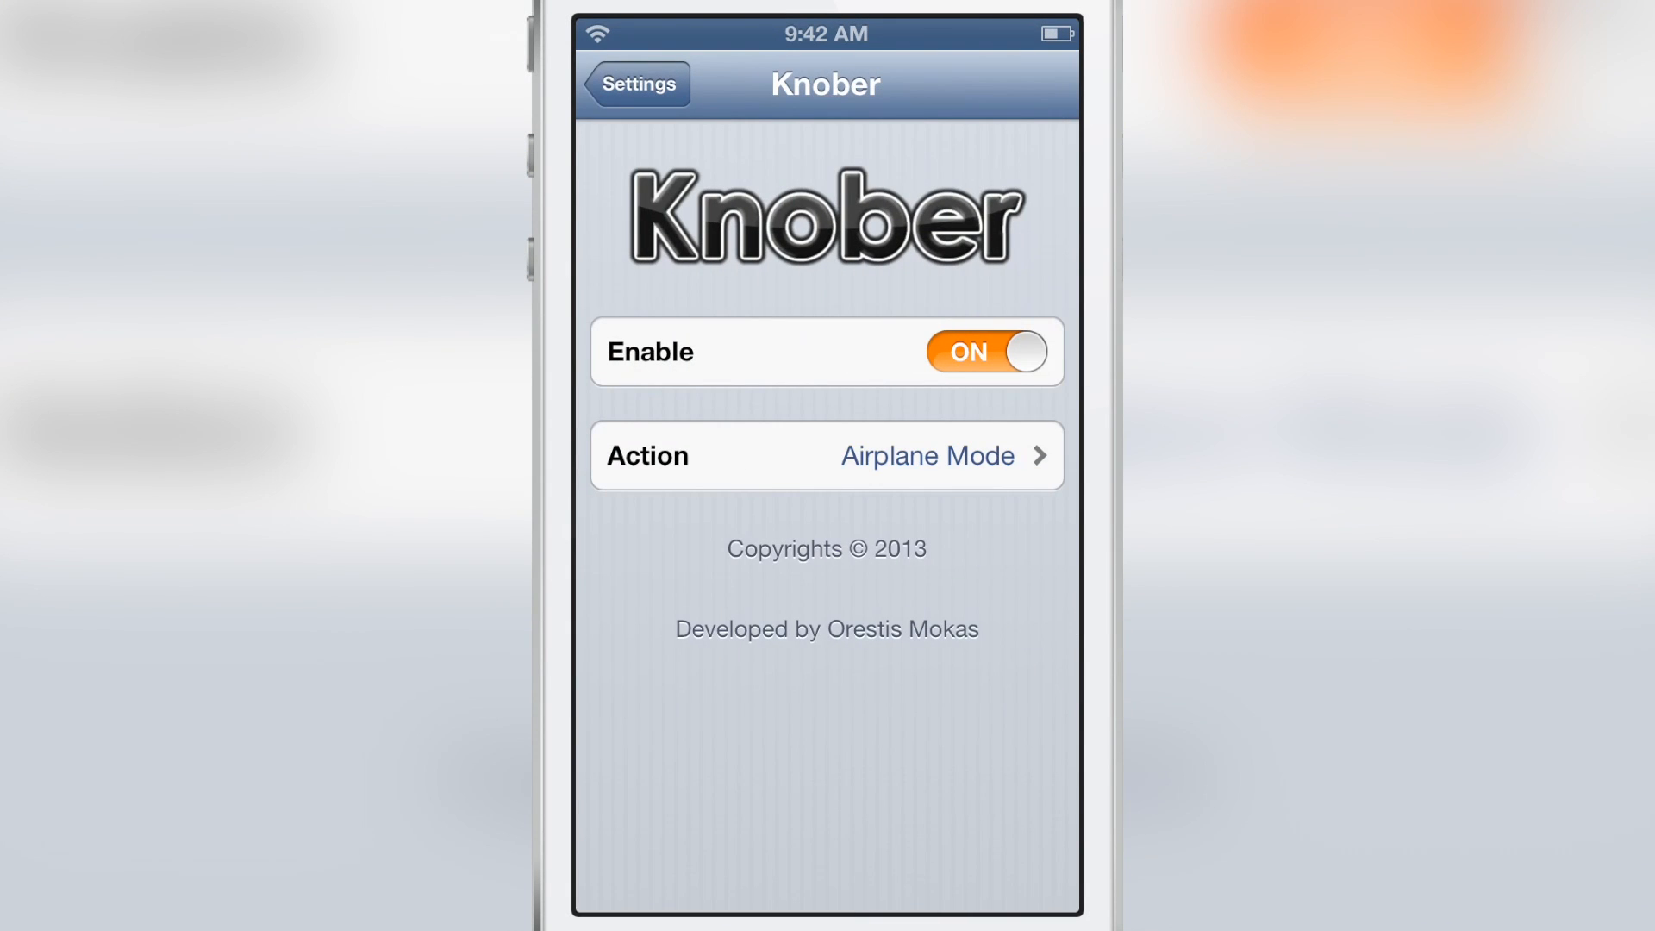
click(826, 455)
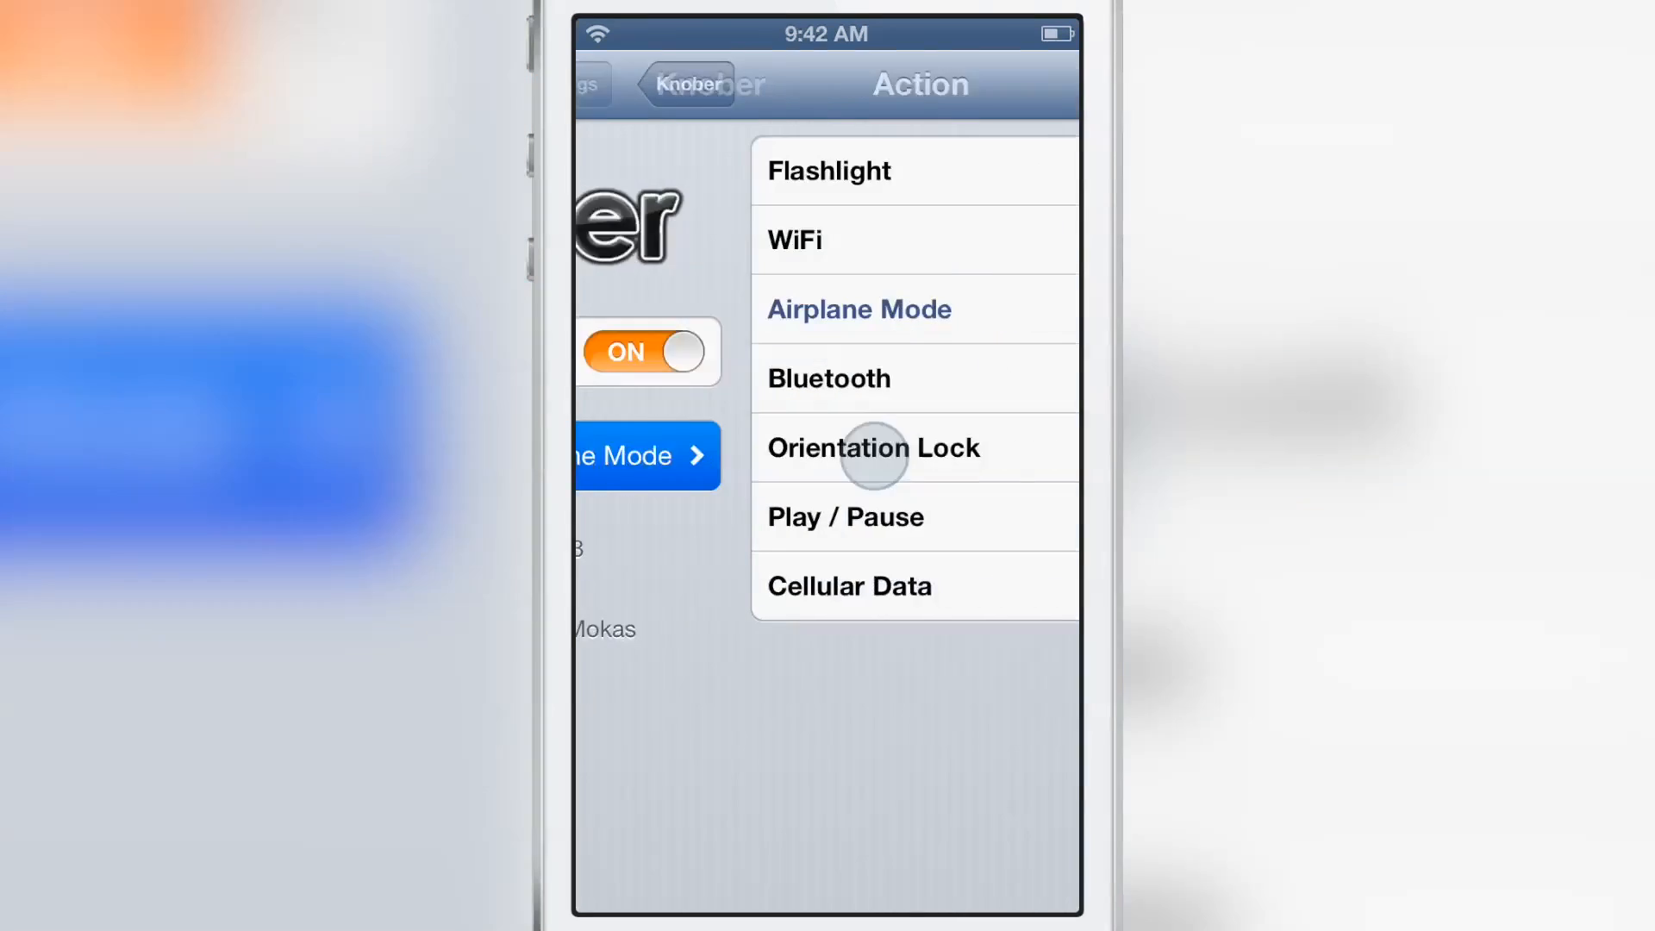
click(857, 308)
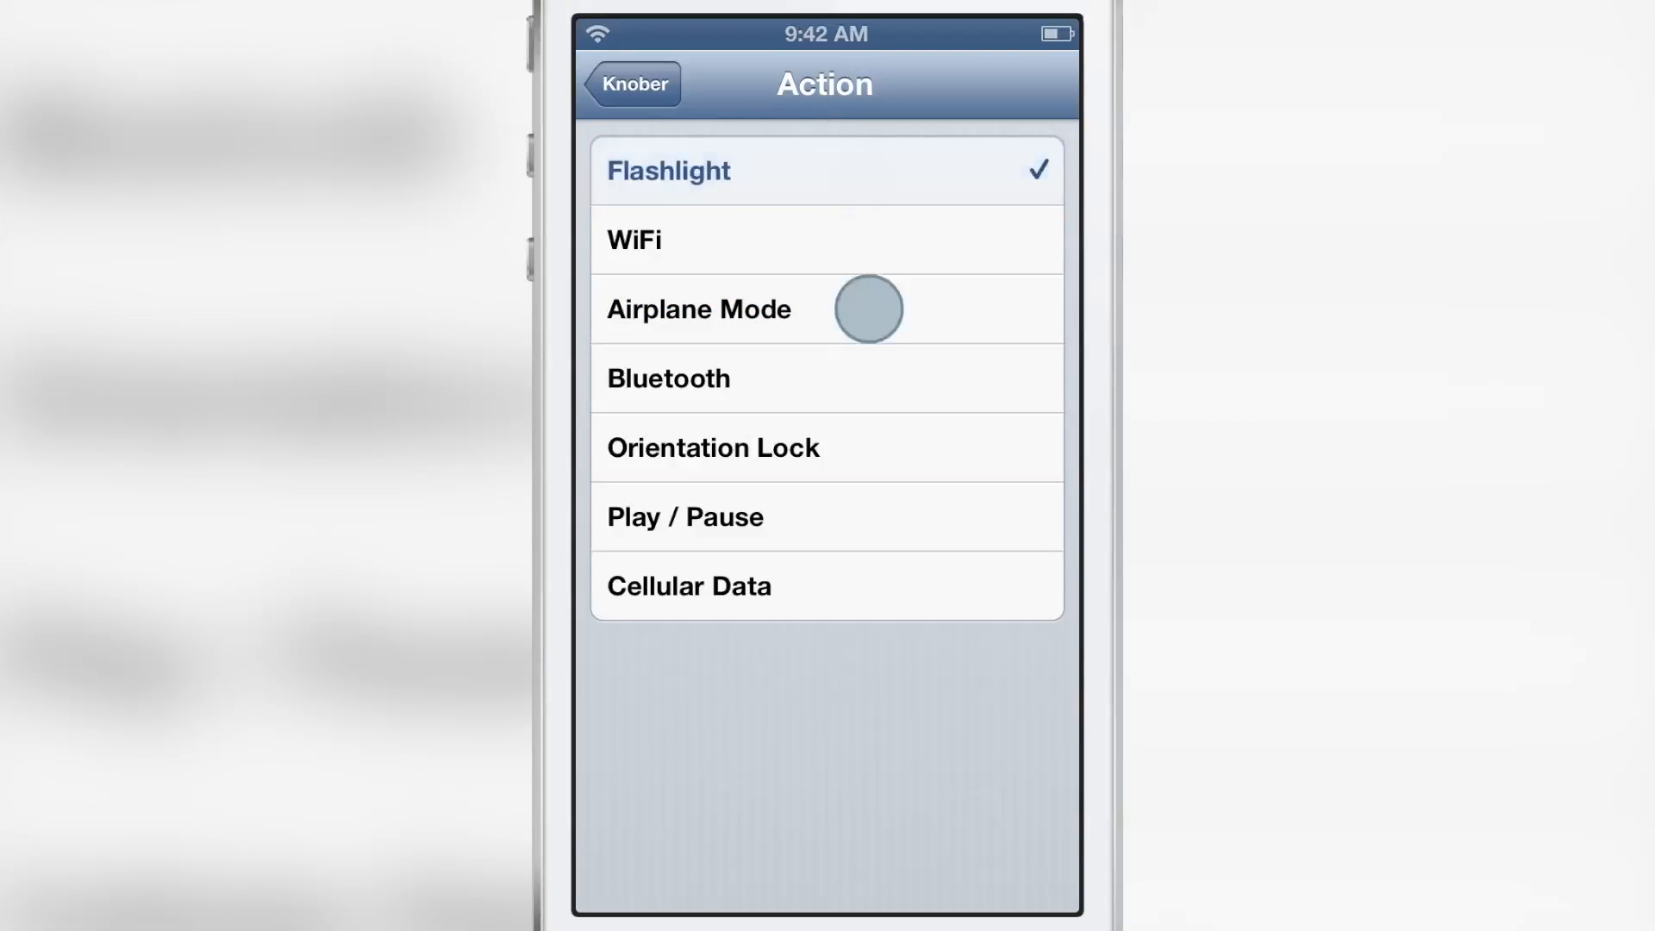
click(698, 308)
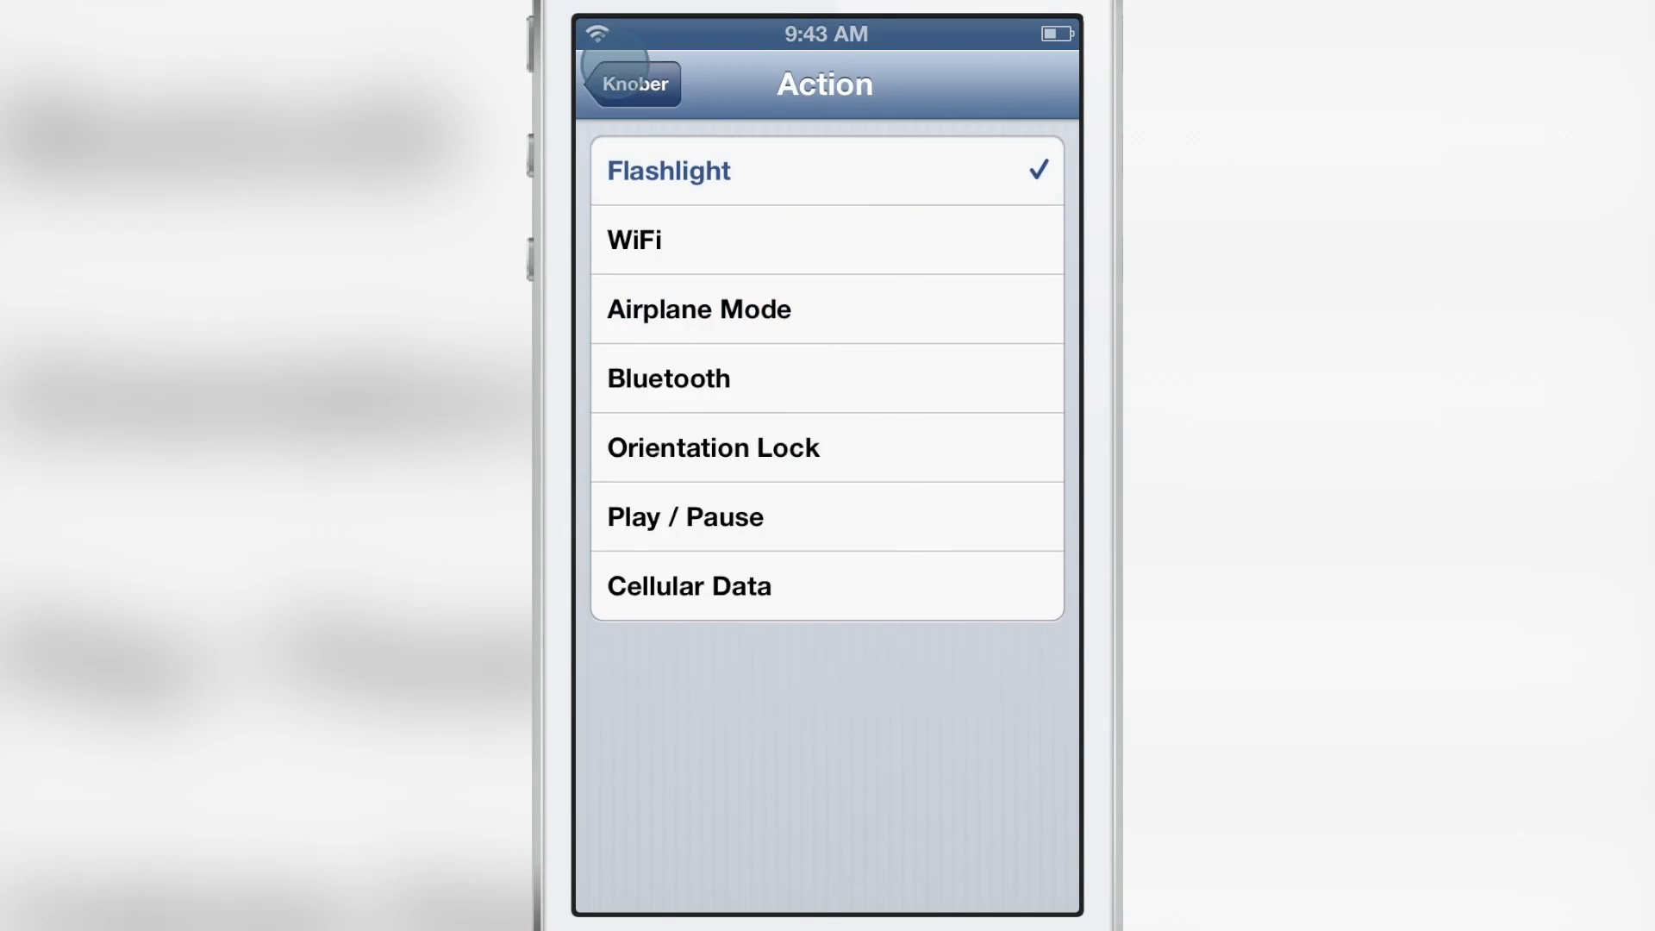
Return to Knober's settings page and turn the Enable switch off
click(632, 84)
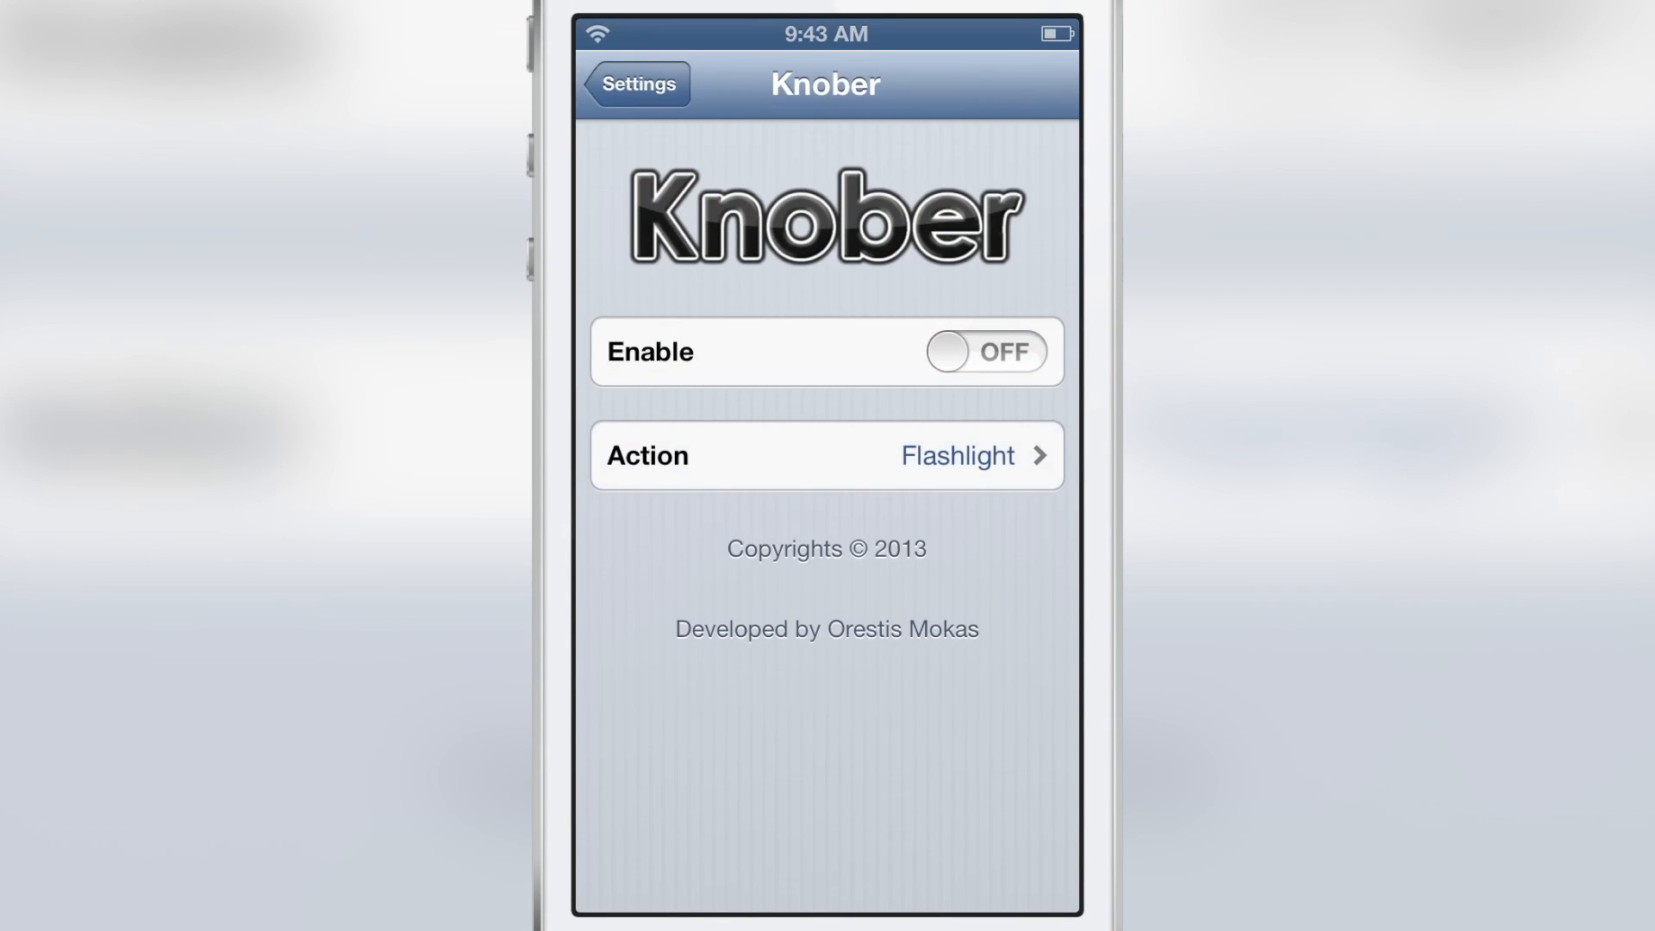
click(984, 352)
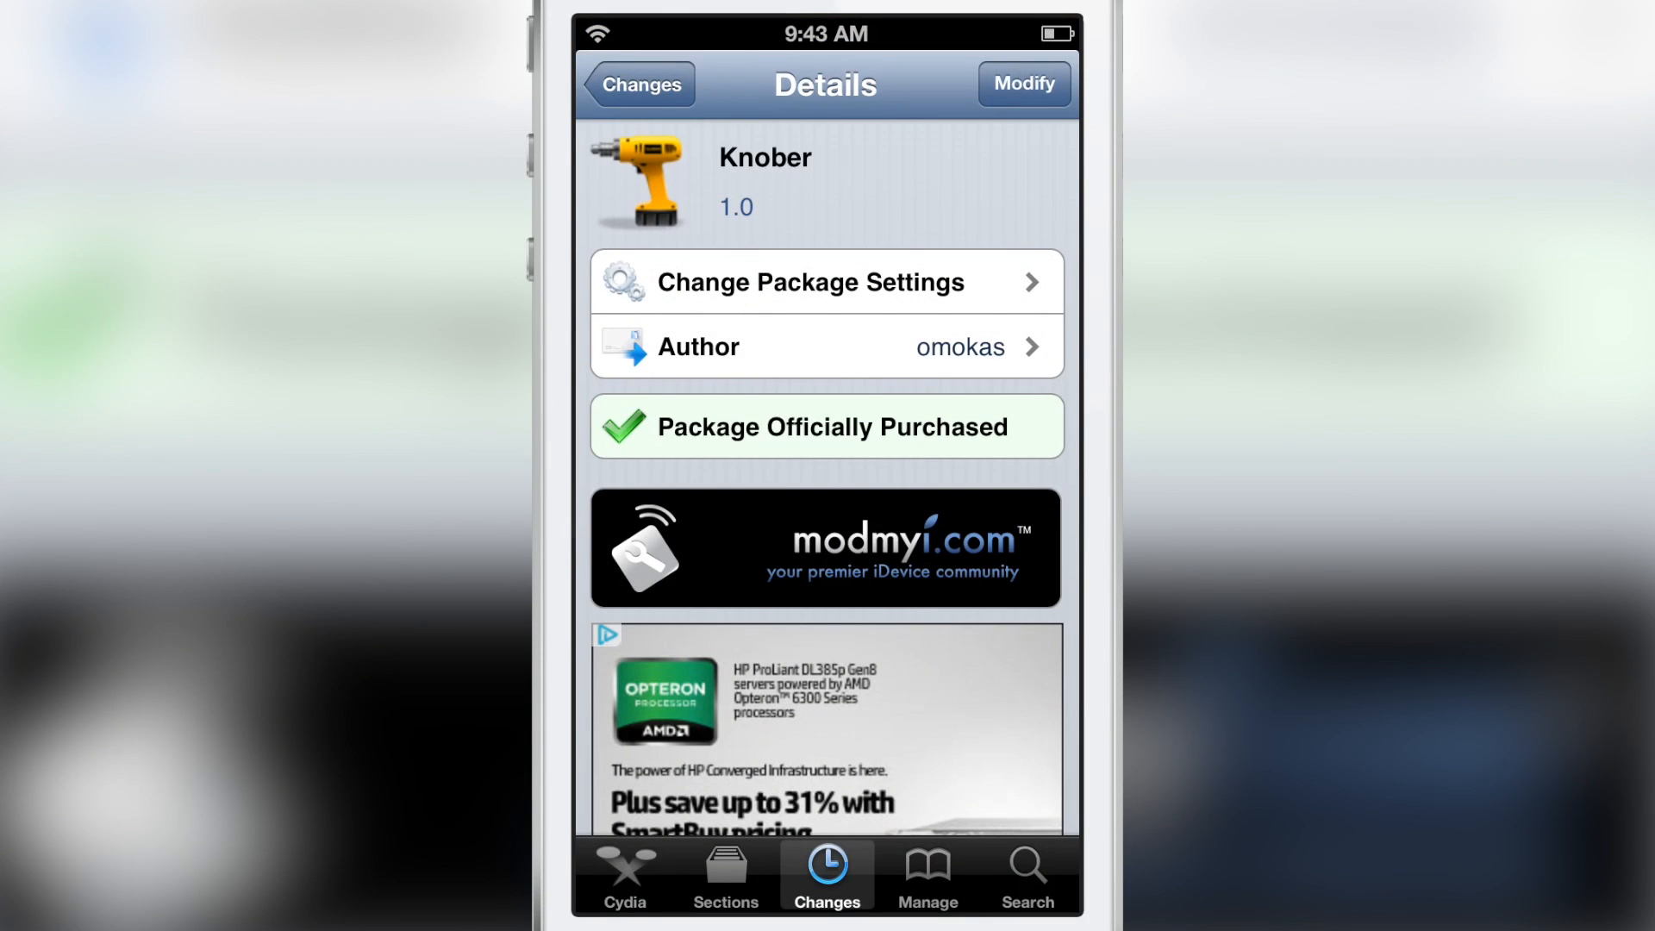
Scroll down through Knober's Cydia description, action list and demo video link
scroll(down, 3)
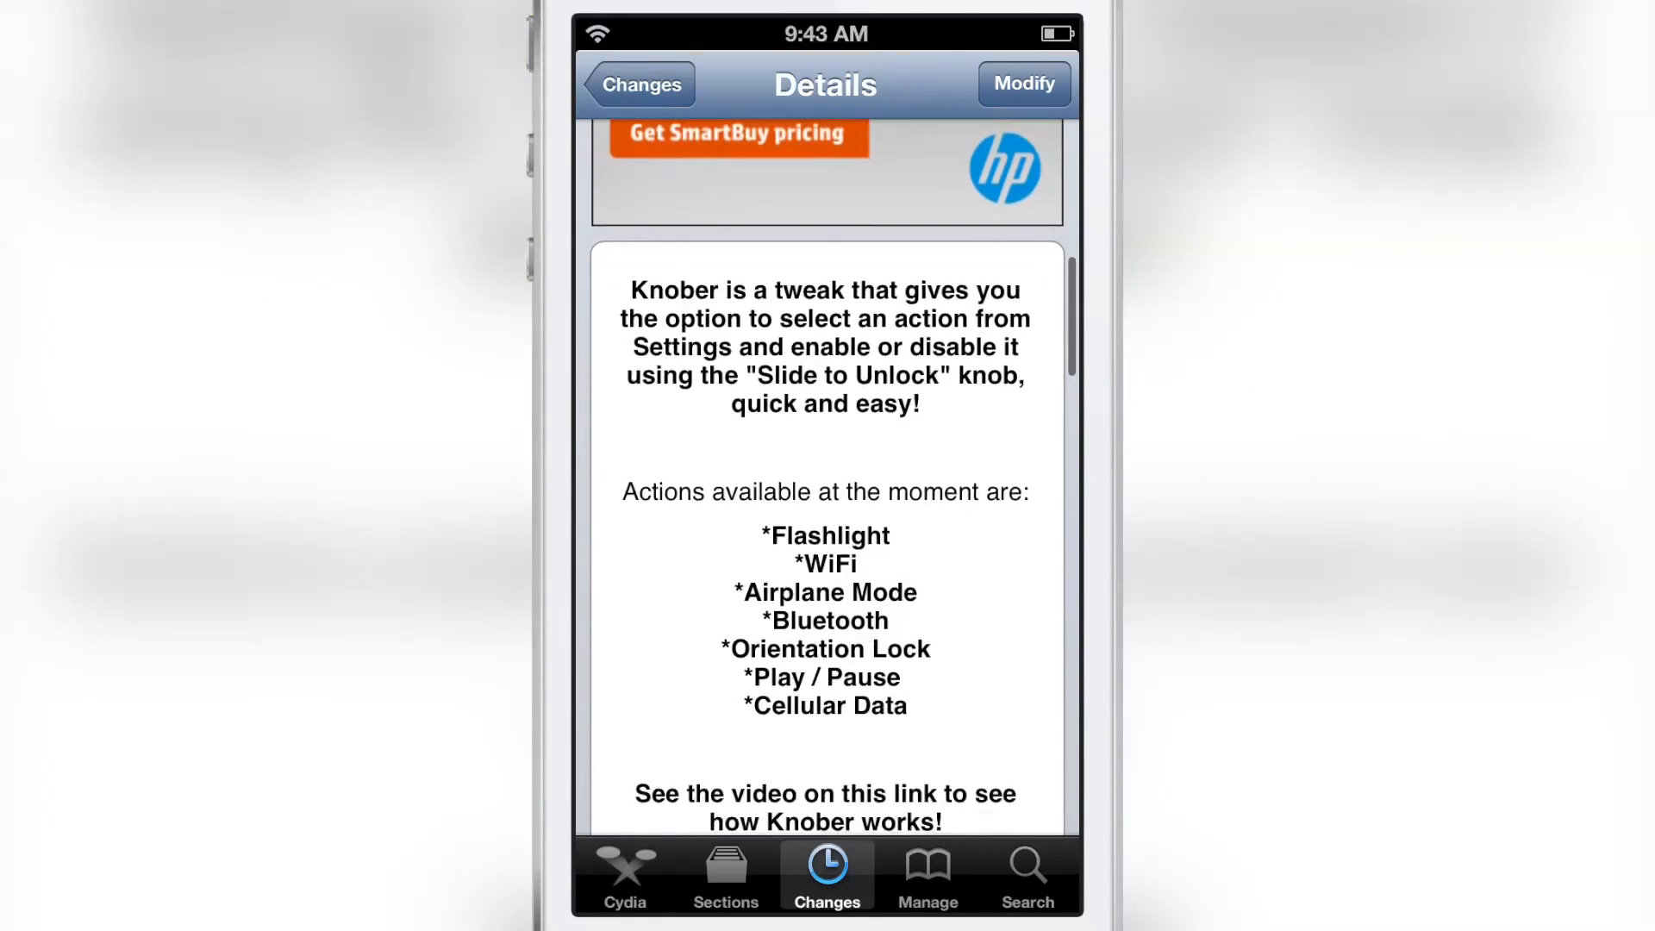
scroll(down, 3)
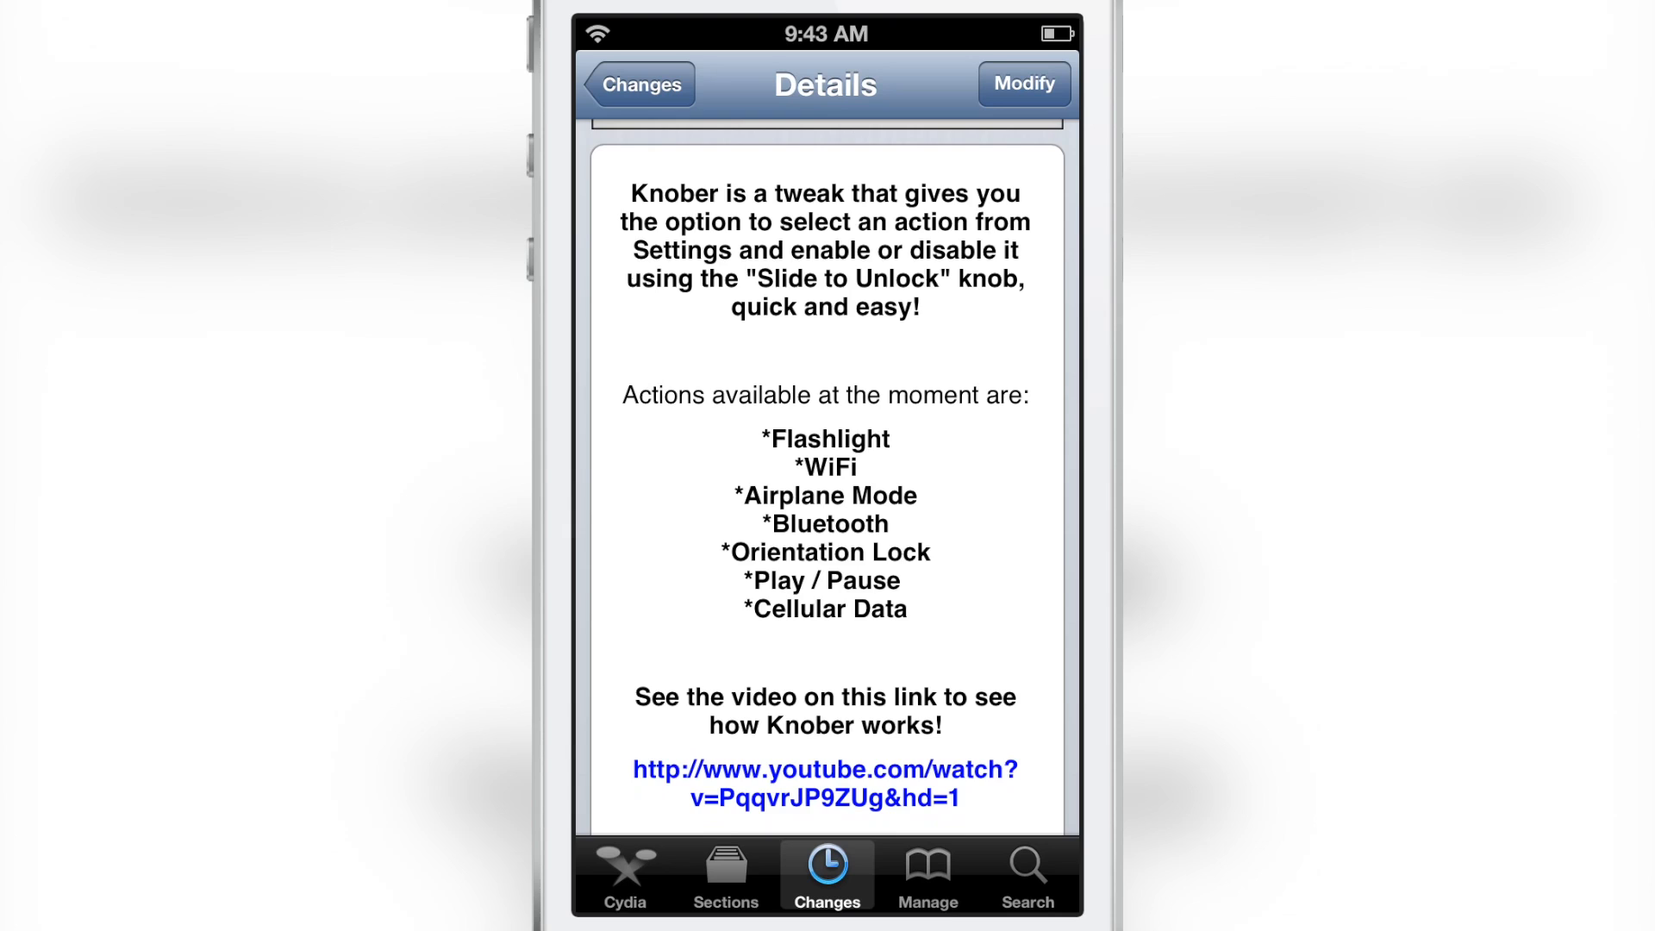
scroll(down, 3)
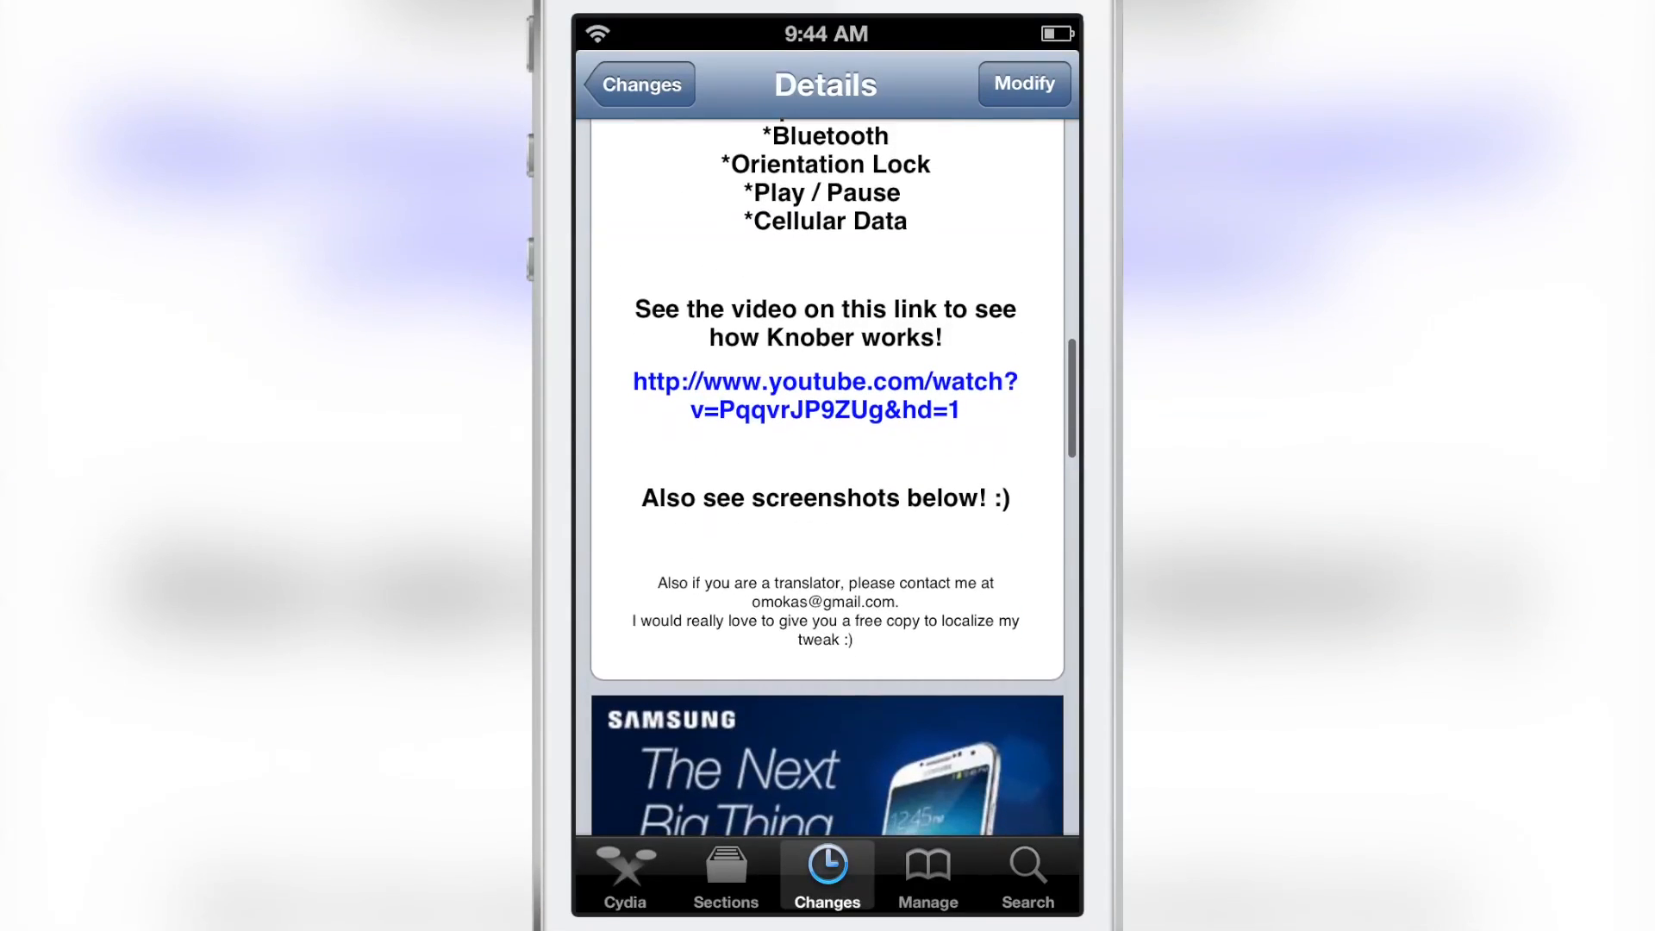